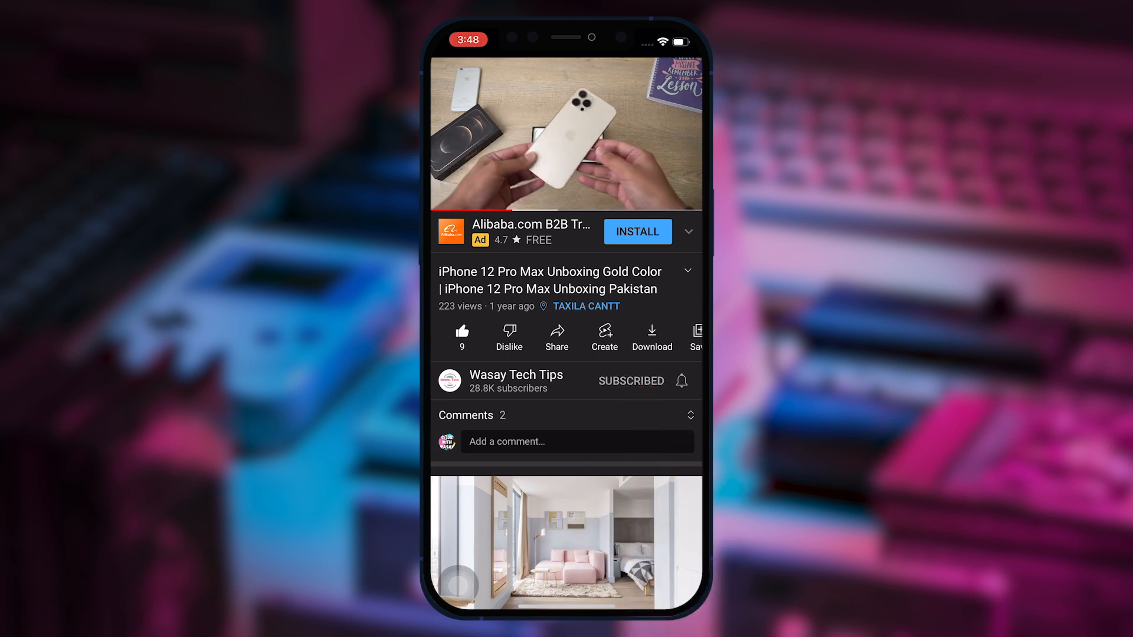
Leave the Files On My iPad browser and return to the iPad Home Screen
left_click(681, 381)
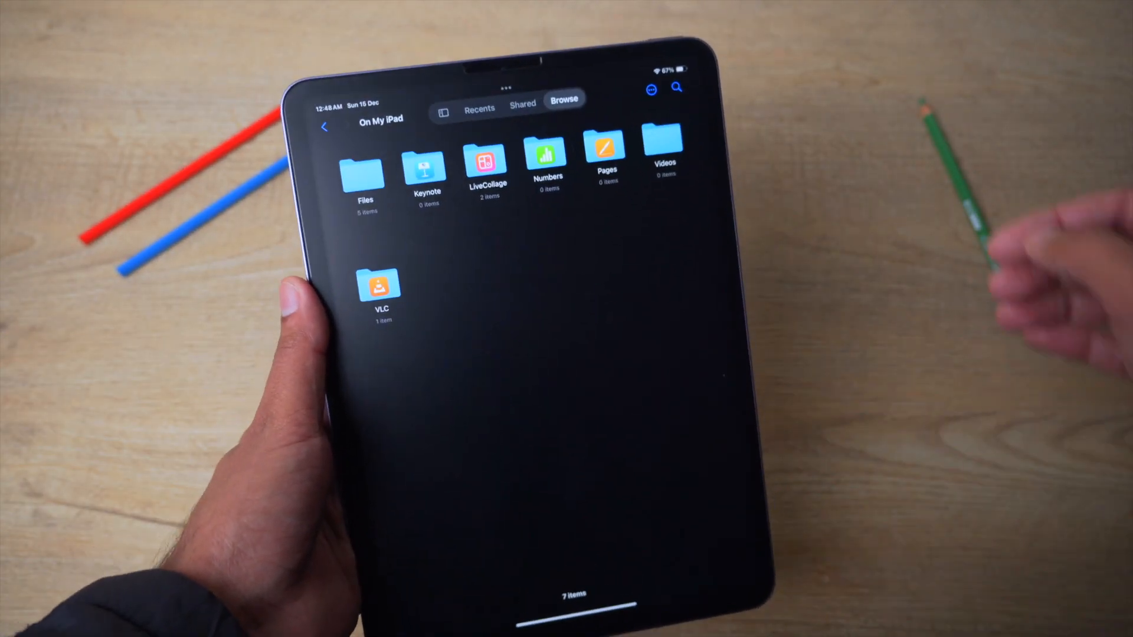
left_click(444, 110)
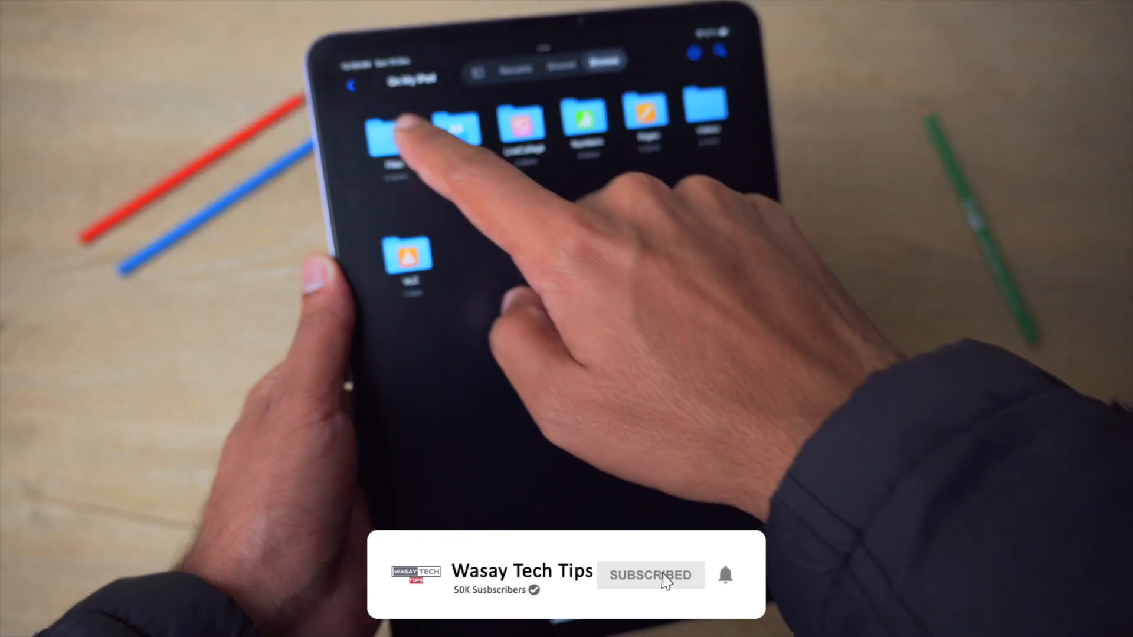
left_click(392, 133)
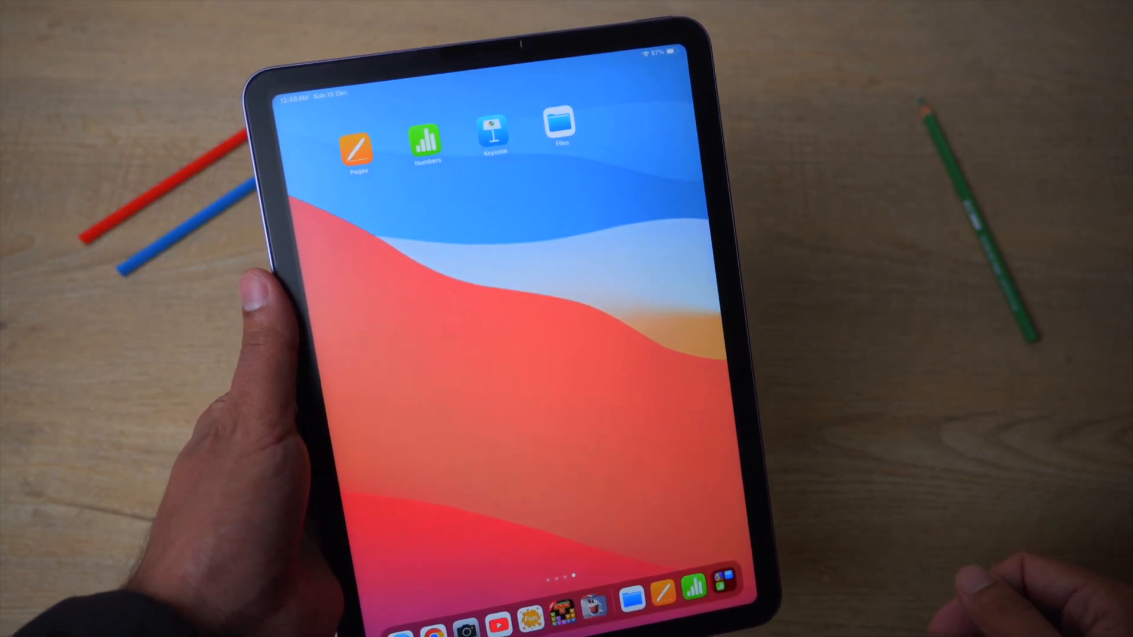
Launch Numbers and load the Sales Sheet spreadsheet on its December sheet
left_click(423, 139)
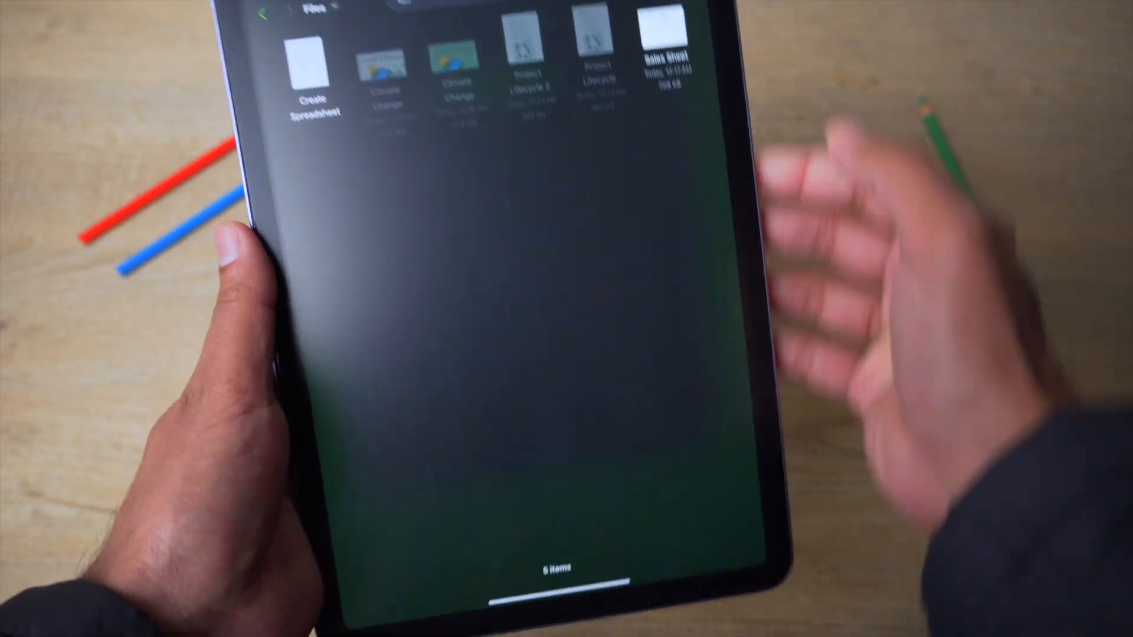
left_click(662, 36)
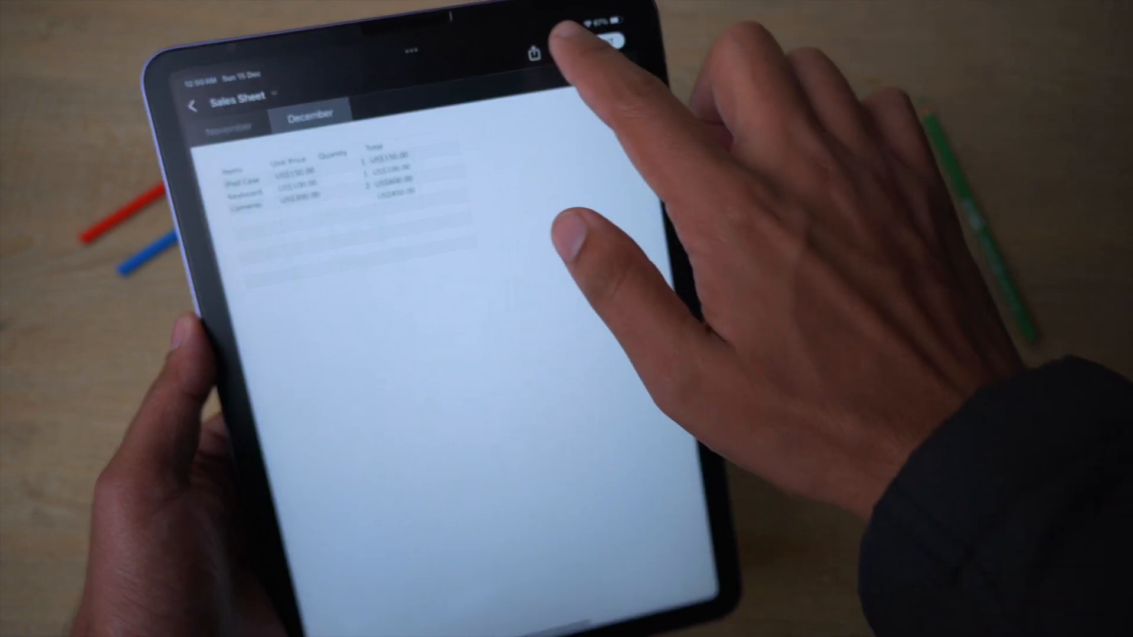
Share the Sales Sheet and choose Save to Files, reaching the location picker
left_click(532, 50)
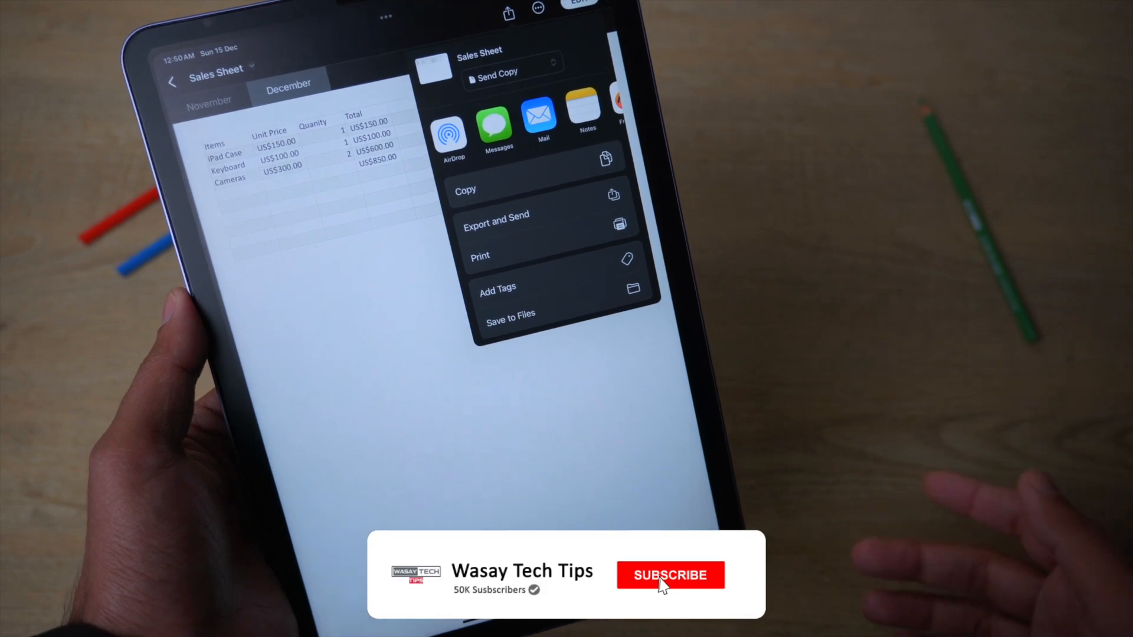
left_click(668, 592)
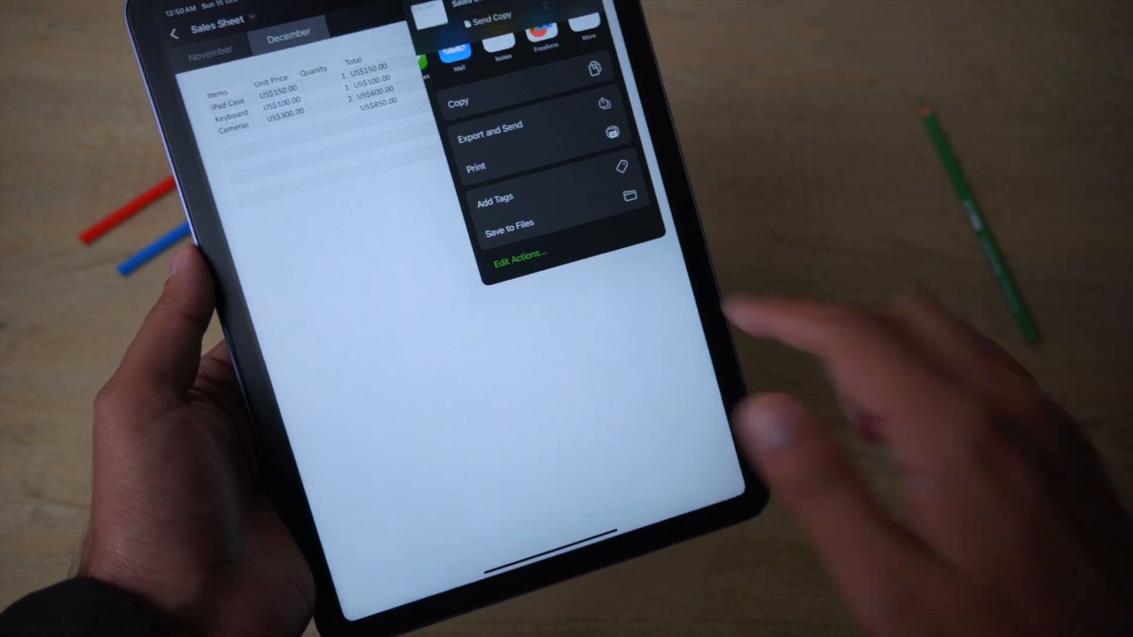
left_click(507, 224)
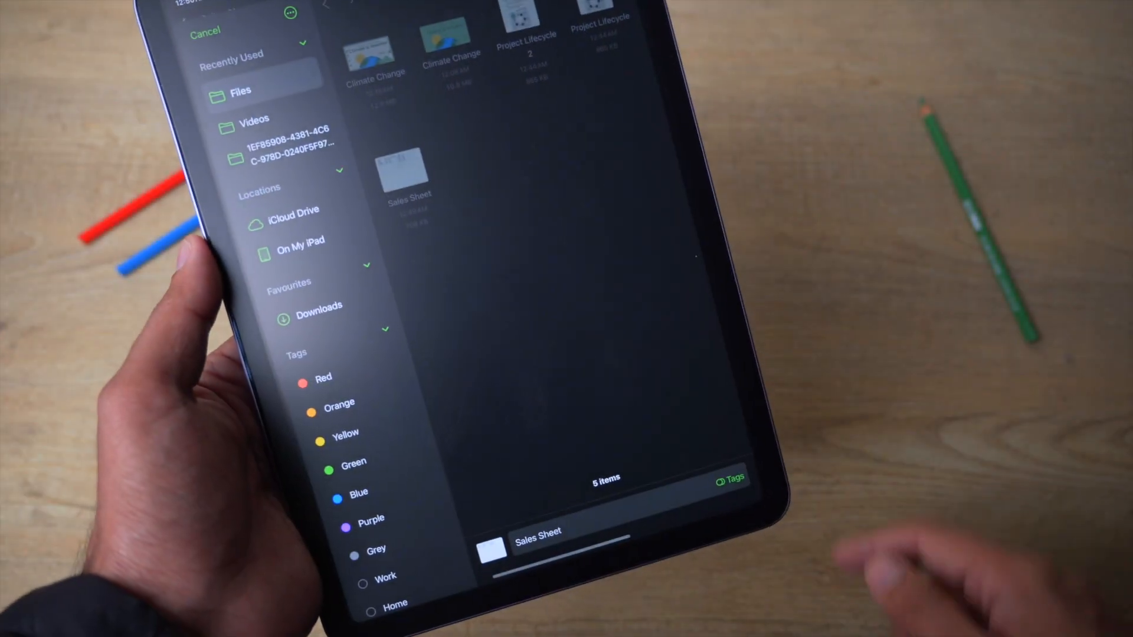